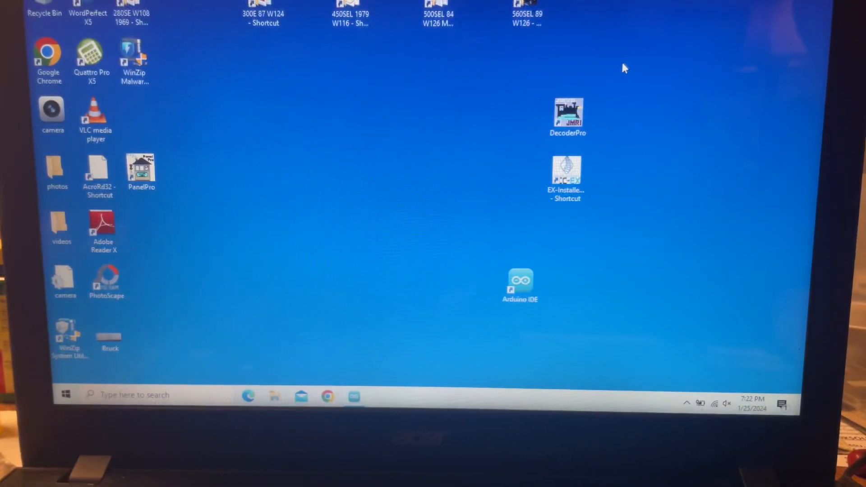
Launch JMRI DecoderPro from its desktop shortcut.
double_click(568, 114)
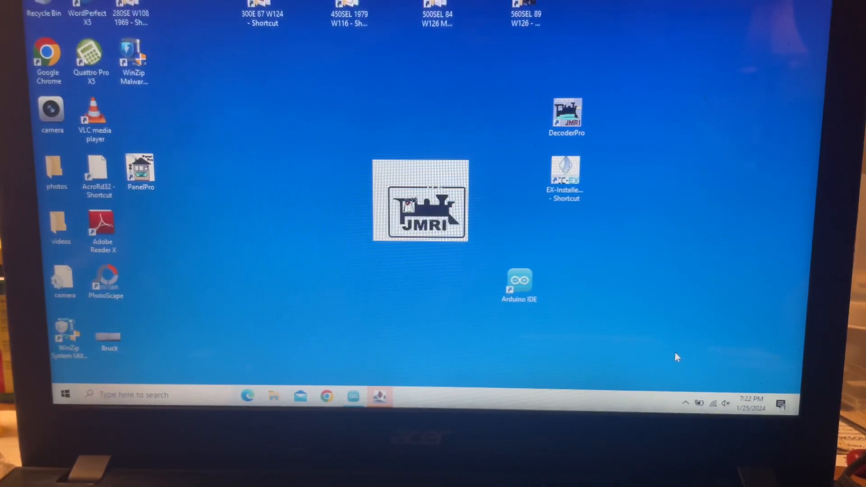
Toggle layout power on and off twice, leaving it off, then select V 221 010-0 Creme.
double_click(566, 111)
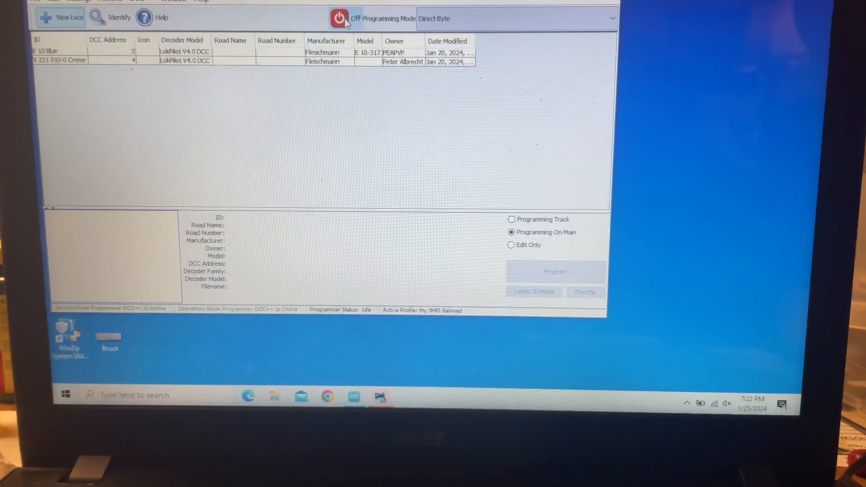
mouse_move(338, 18)
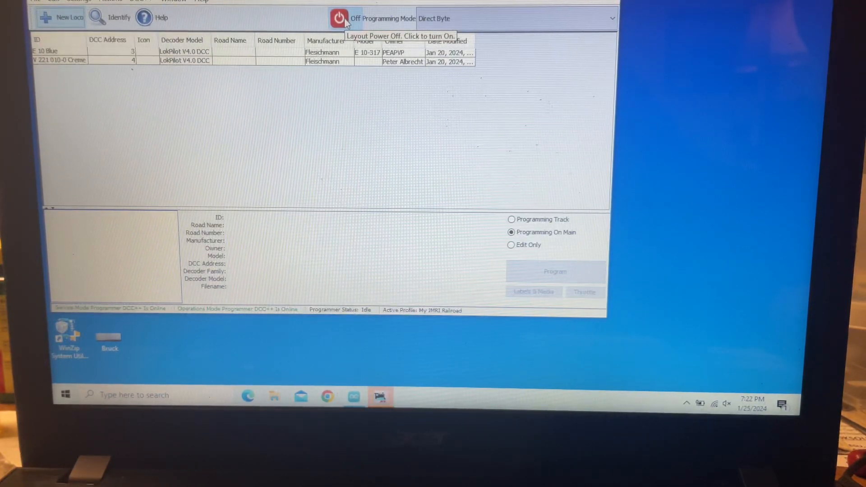
click(339, 18)
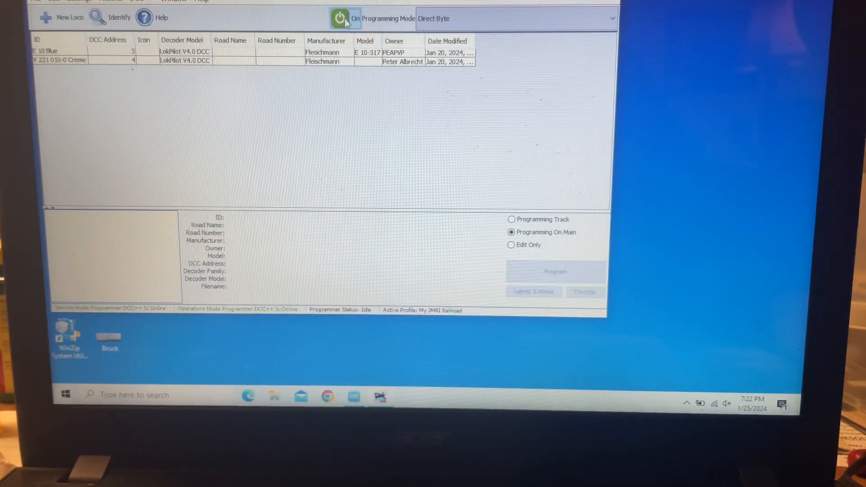
click(339, 18)
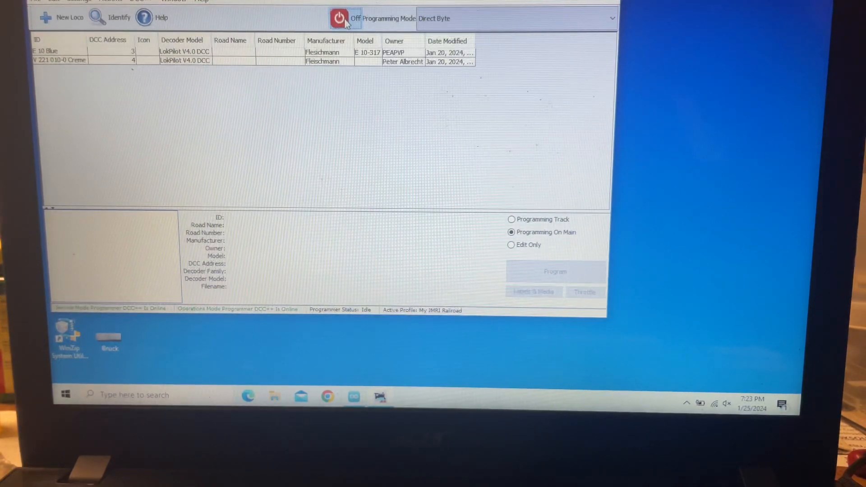
mouse_move(339, 18)
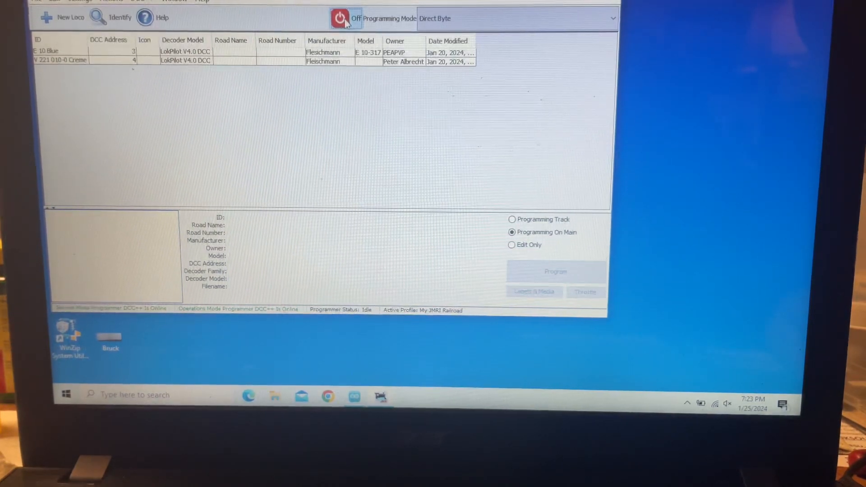
click(340, 18)
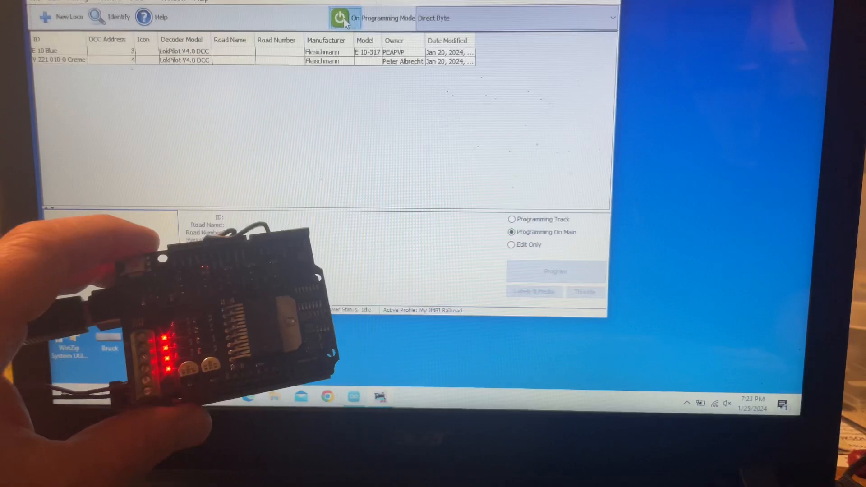
click(341, 18)
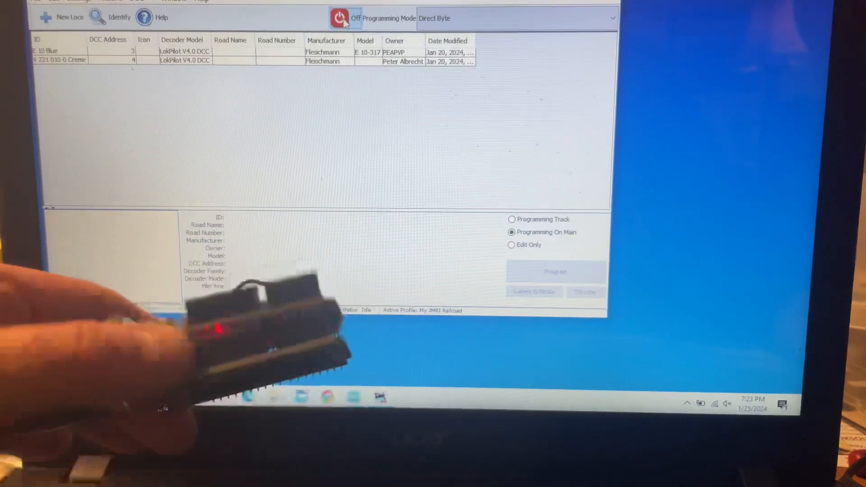
mouse_move(340, 18)
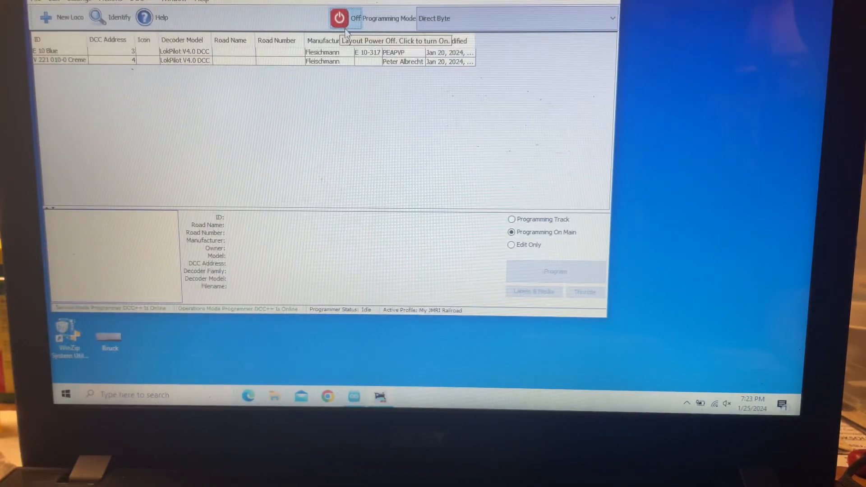
click(83, 60)
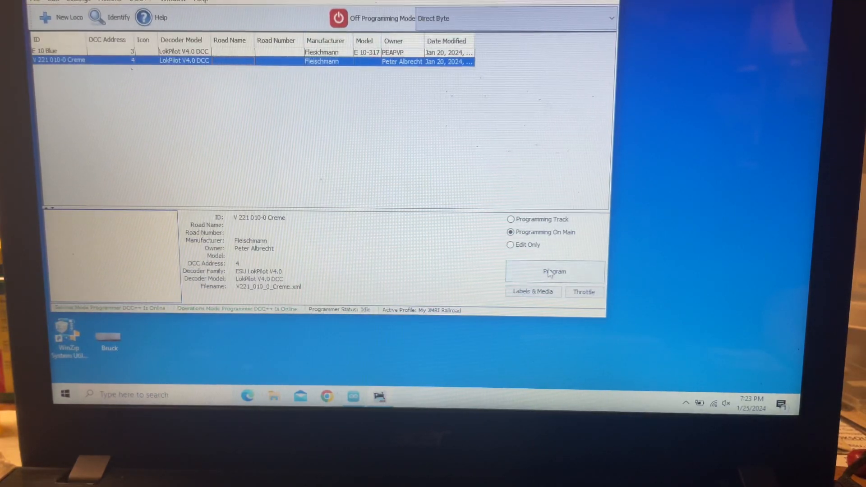
Open the V 221 010-0 Creme programmer and show its Basic address settings.
click(556, 271)
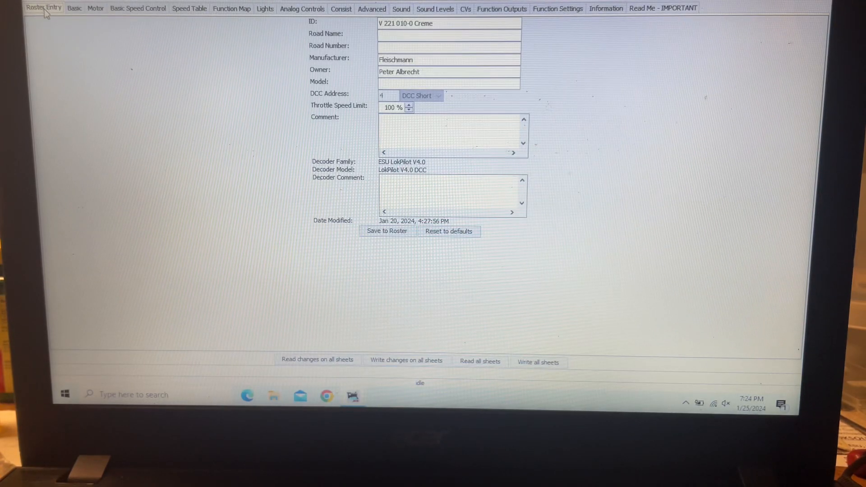
click(74, 8)
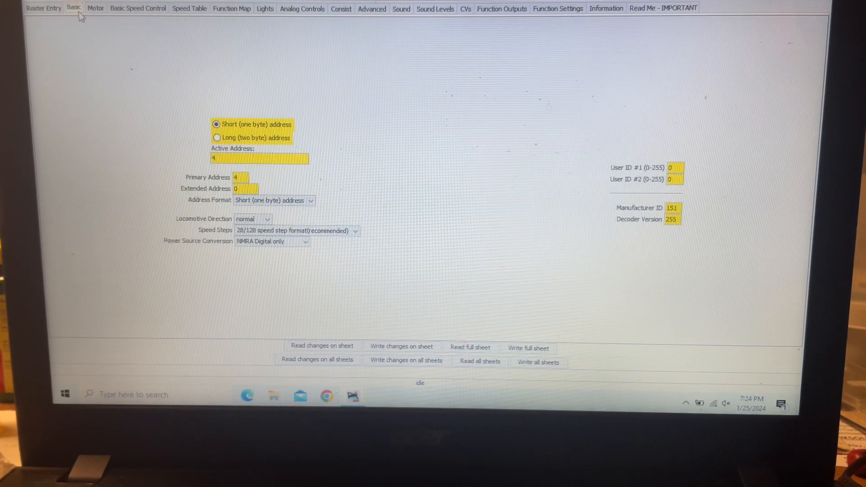
mouse_move(387, 57)
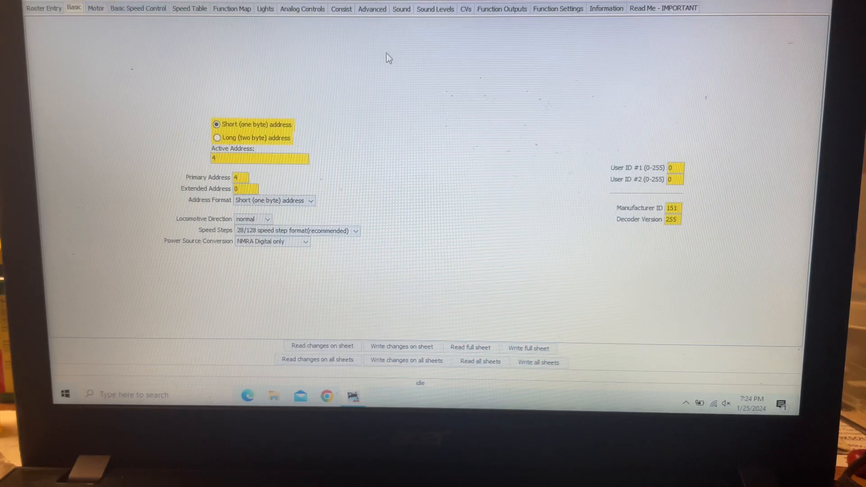
Scroll through the Creme loco's full CV value table on the CVs tab.
click(464, 8)
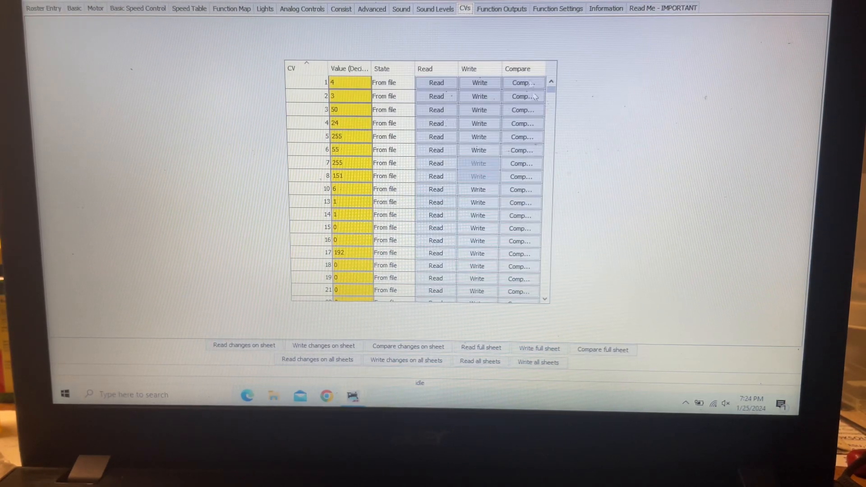
scroll(down, 3)
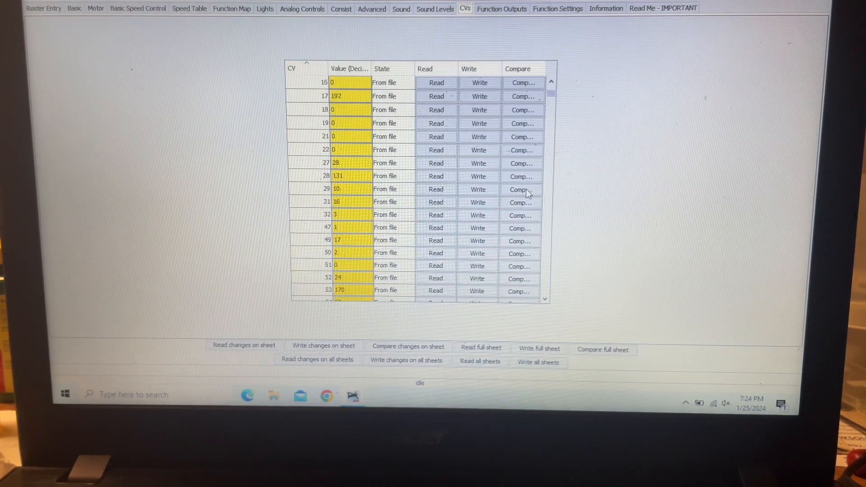
scroll(down, 3)
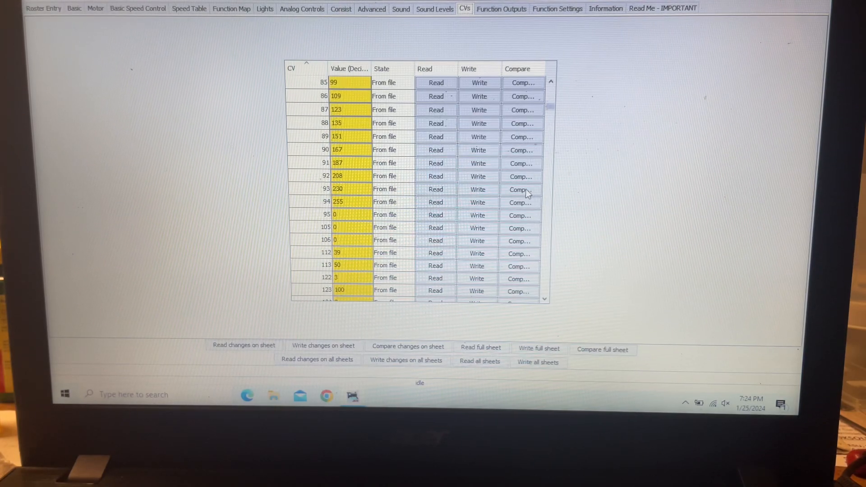
scroll(down, 3)
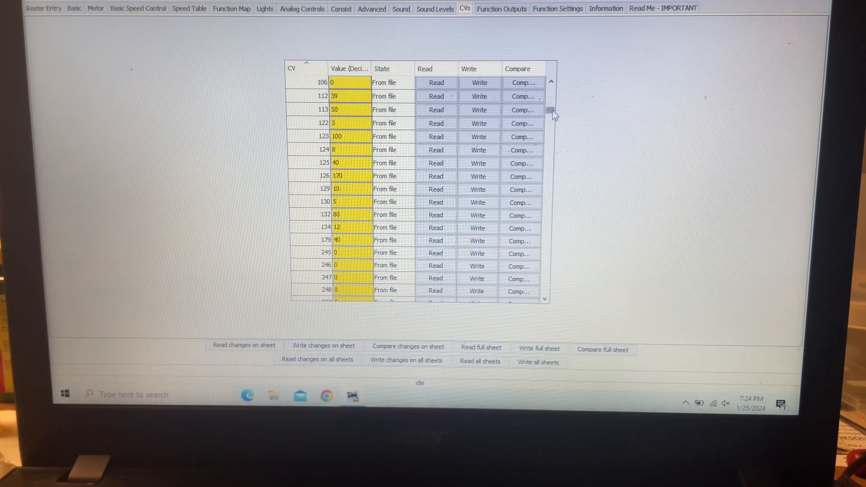
scroll(down, 3)
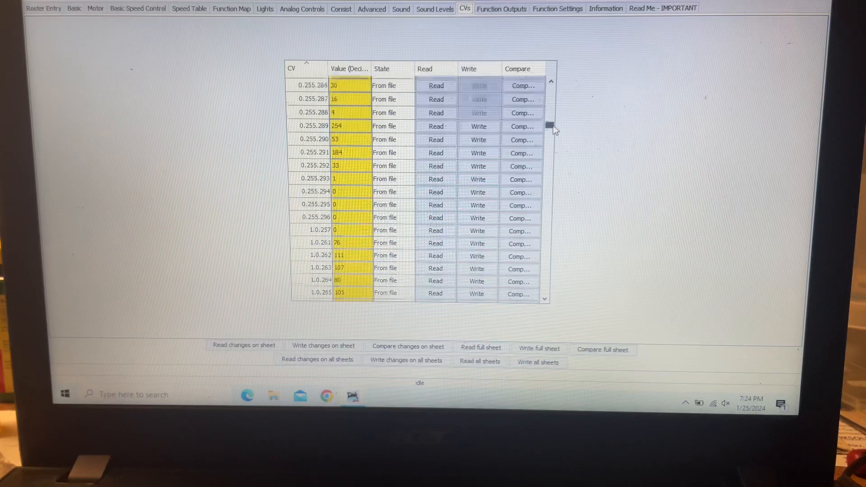
scroll(down, 3)
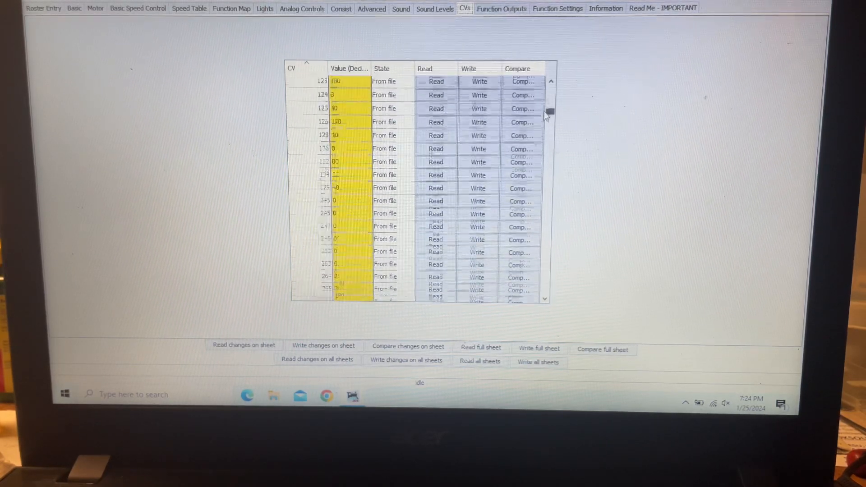
scroll(up, 3)
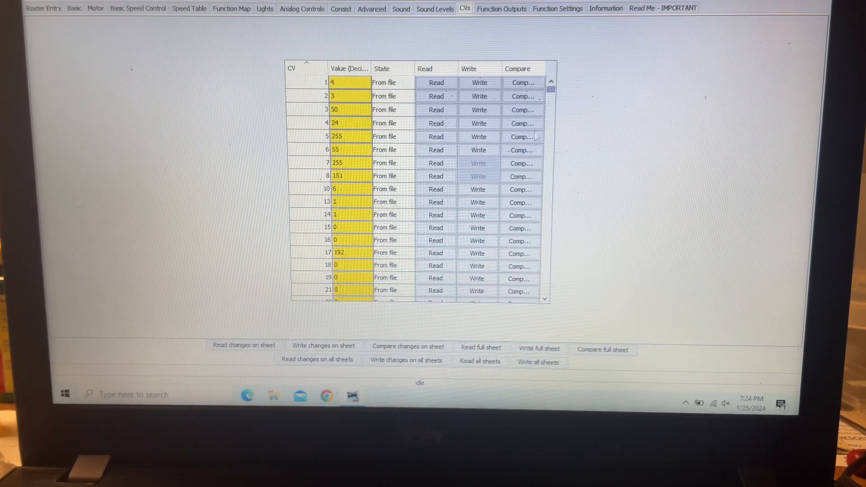
scroll(down, 3)
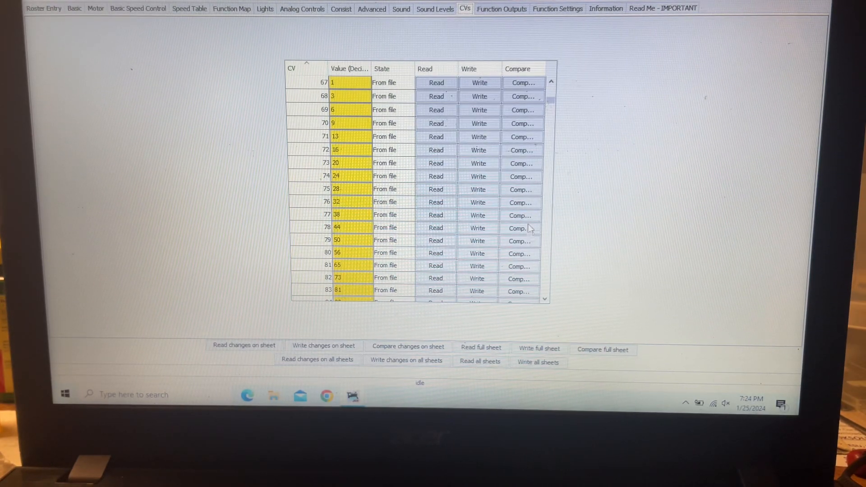
mouse_move(513, 214)
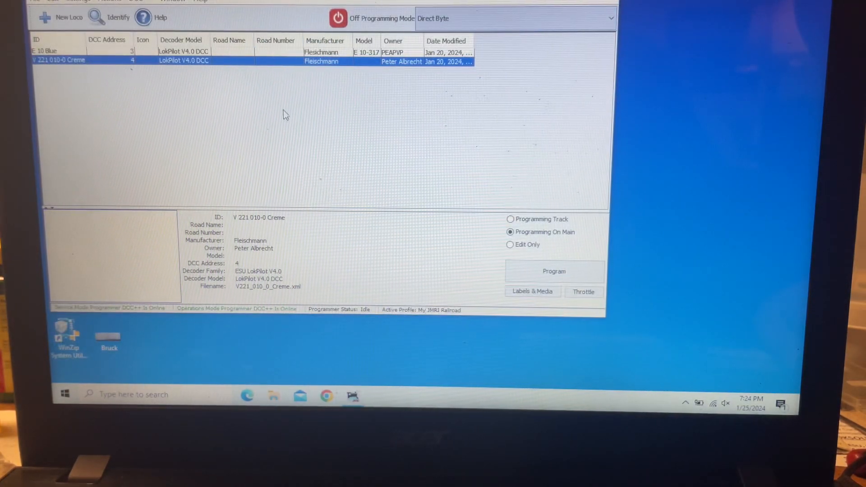
mouse_move(281, 131)
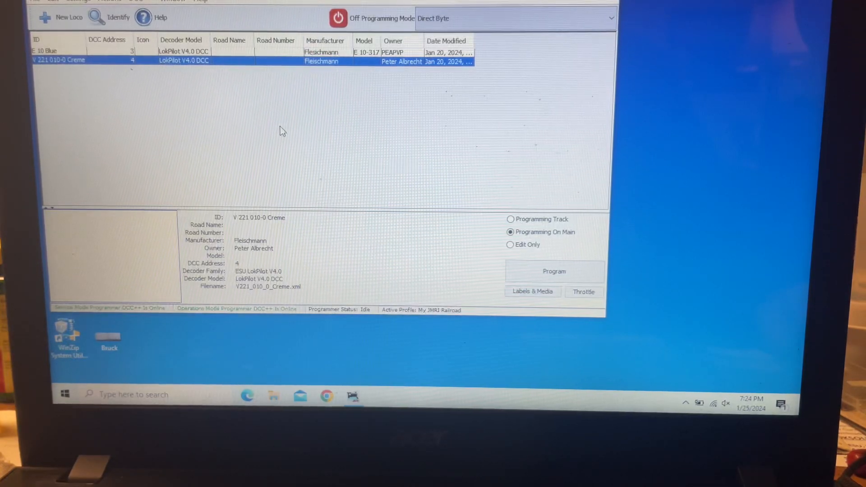
mouse_move(243, 101)
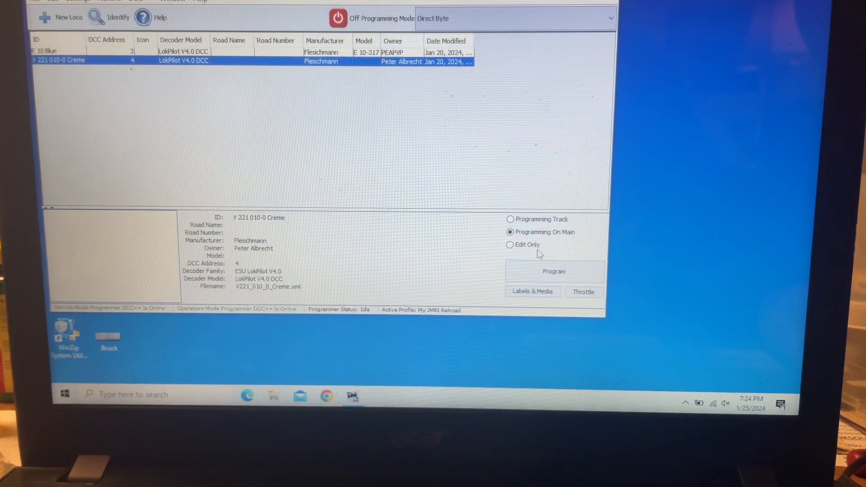
Open a throttle for V 221 010-0 Creme, return to the roster, and show the Window menu.
click(582, 291)
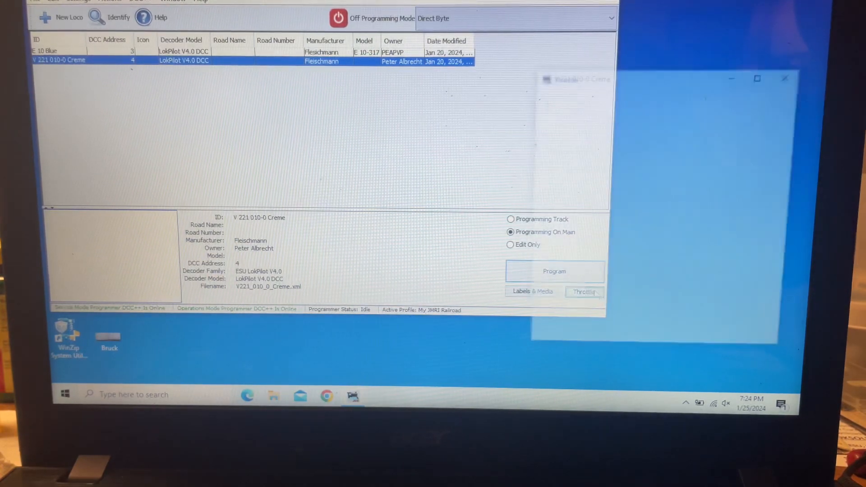
click(584, 292)
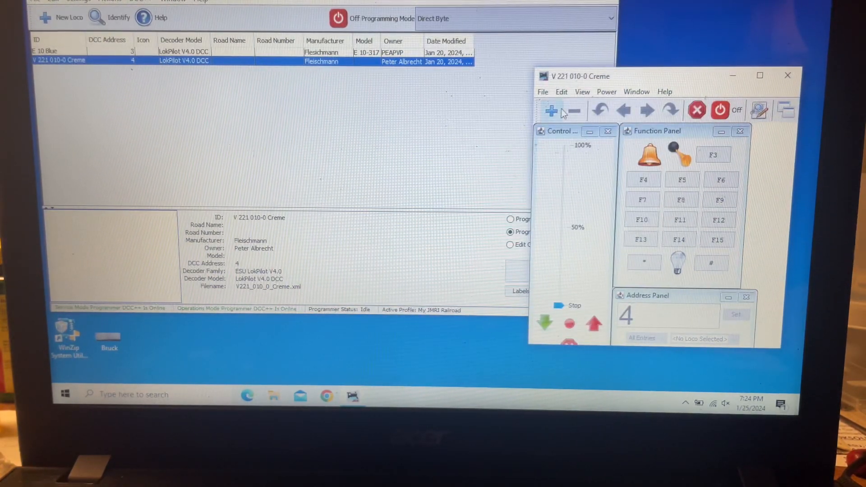
click(787, 75)
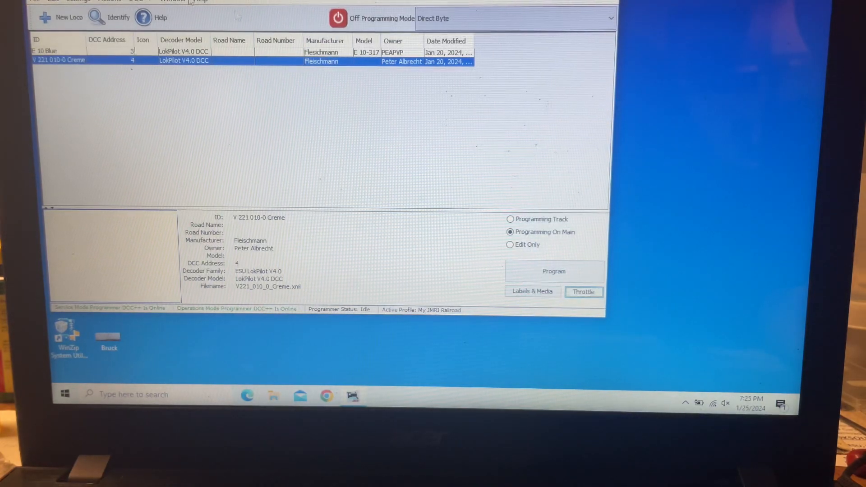
click(170, 1)
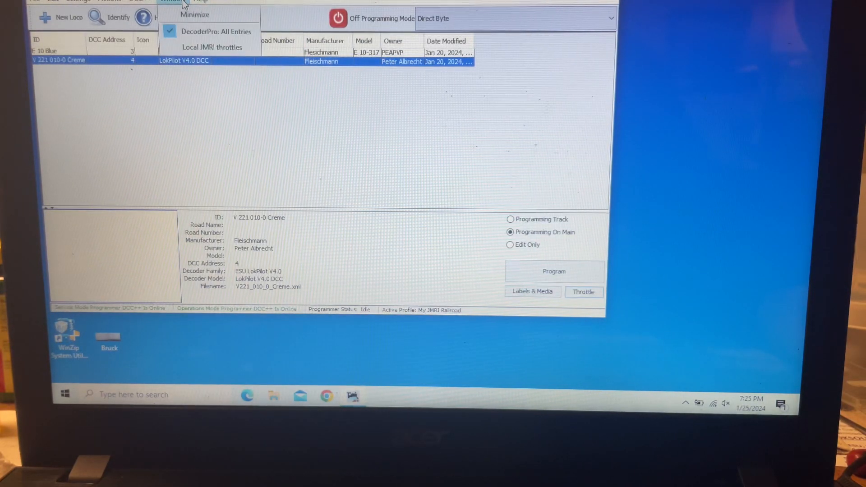
View the About DecoderPro box (version 4.12, DCC++ on COM3) and close it.
click(200, 1)
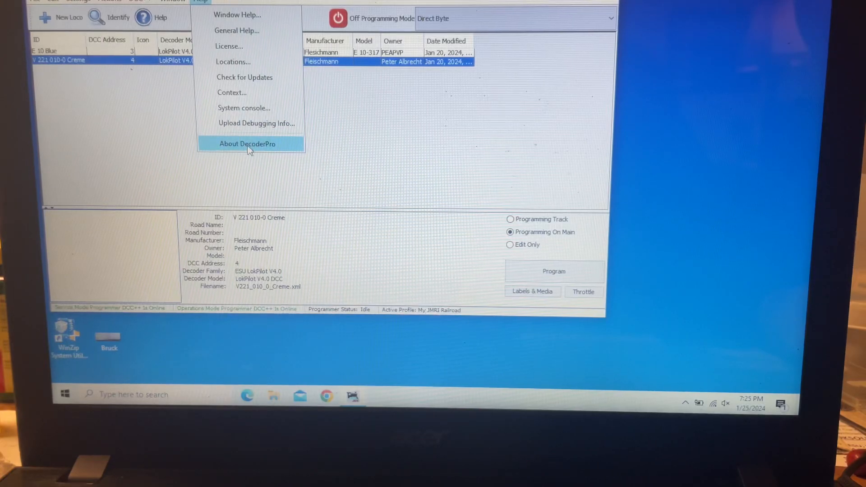
click(246, 143)
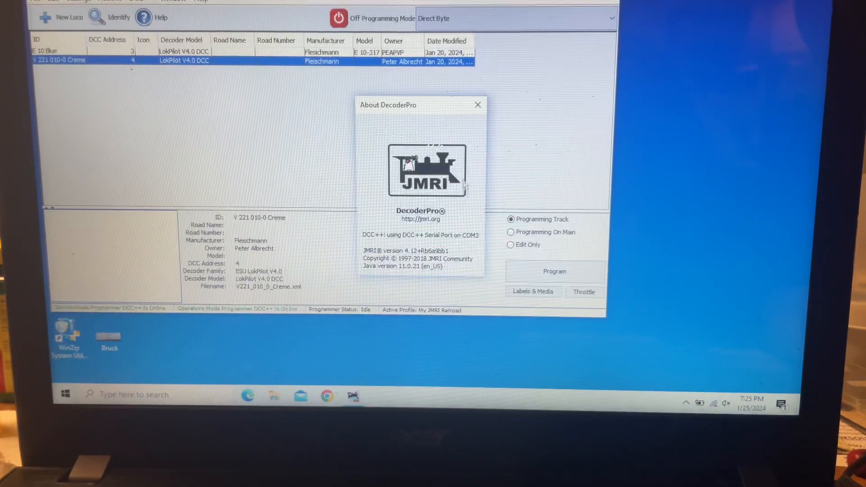
click(477, 104)
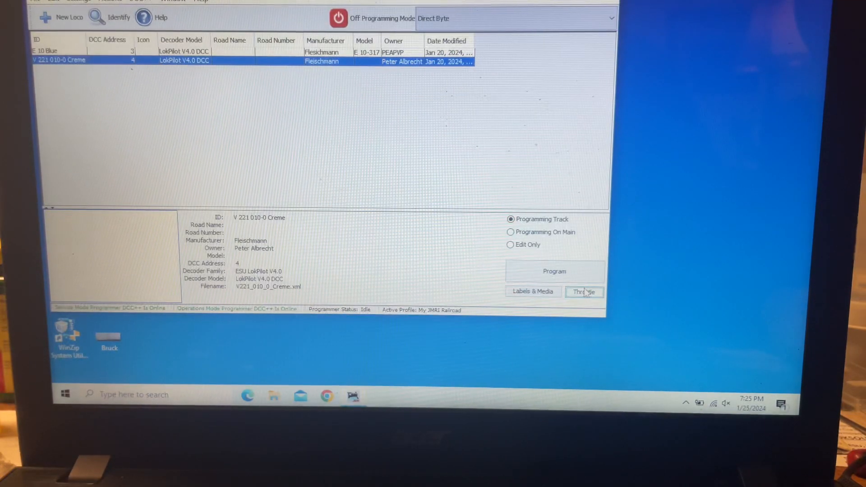
Reopen the Creme loco's throttle, dismiss its function panel, and bring the roster forward.
click(583, 292)
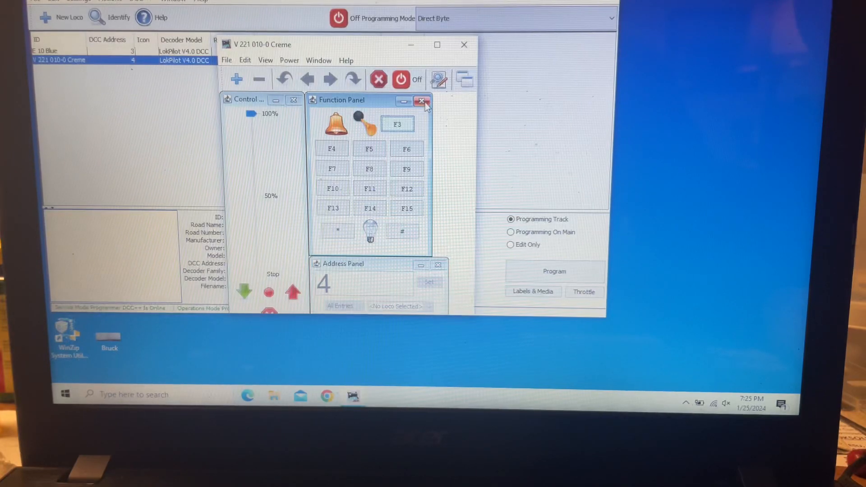
mouse_move(423, 103)
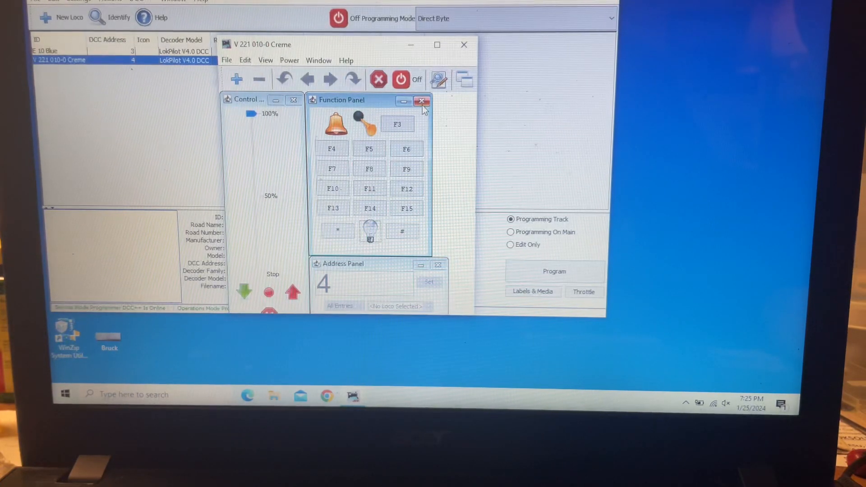
click(421, 101)
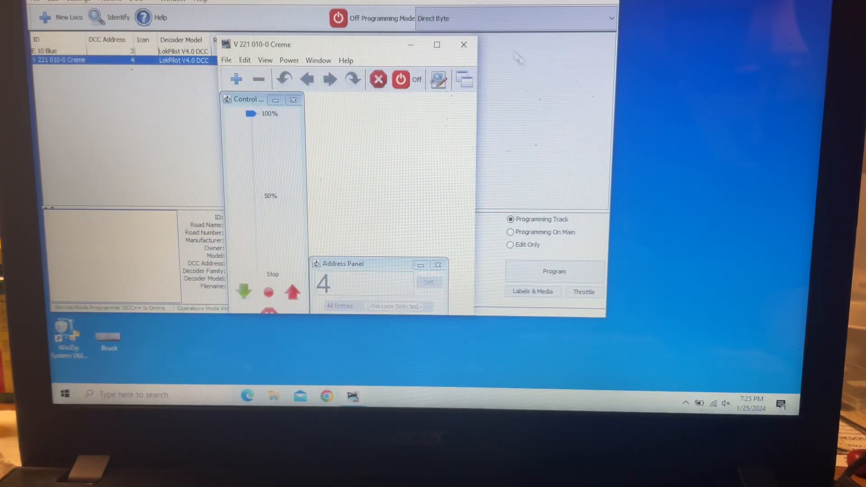
click(462, 44)
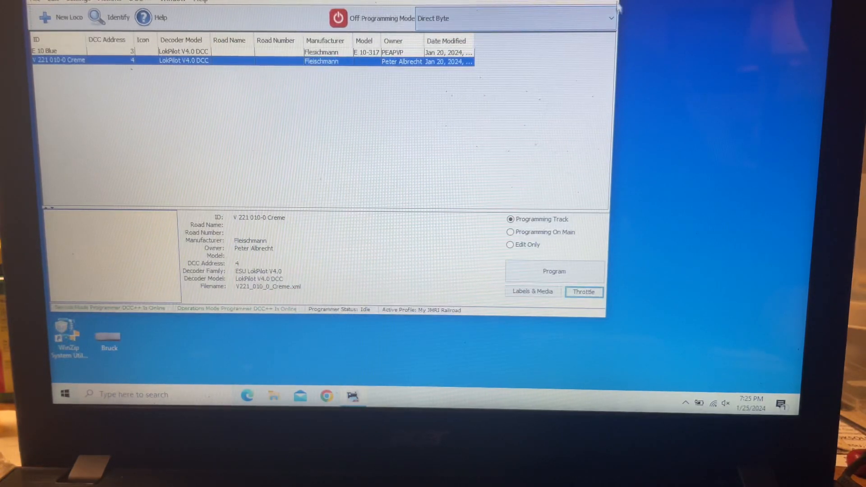